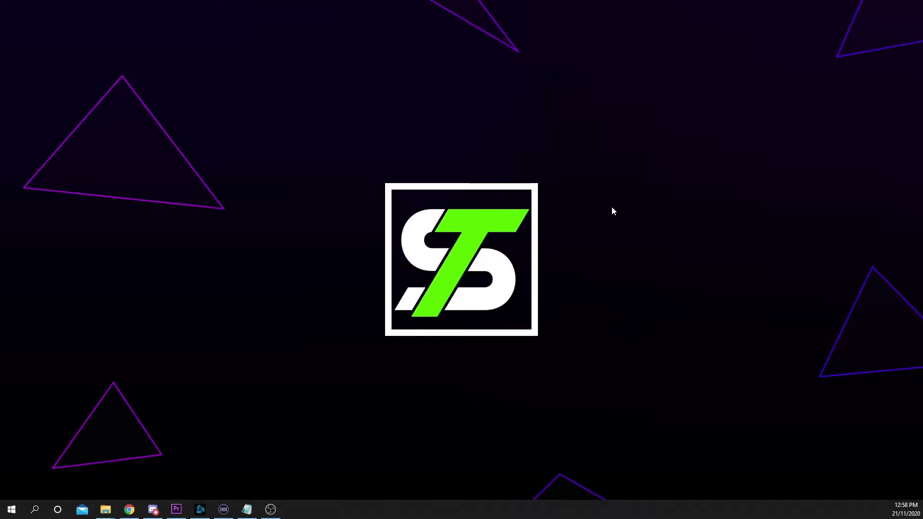
{"action": "mouse_move", "coordinate": [132, 493]}
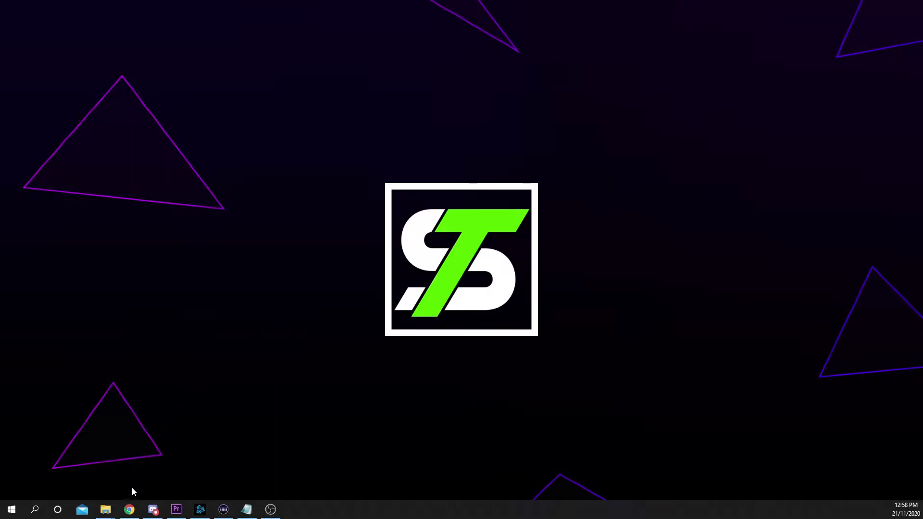
Bring up the IFTTT Create your own applet page in Chrome from the taskbar.
{"action": "left_click", "coordinate": [129, 509]}
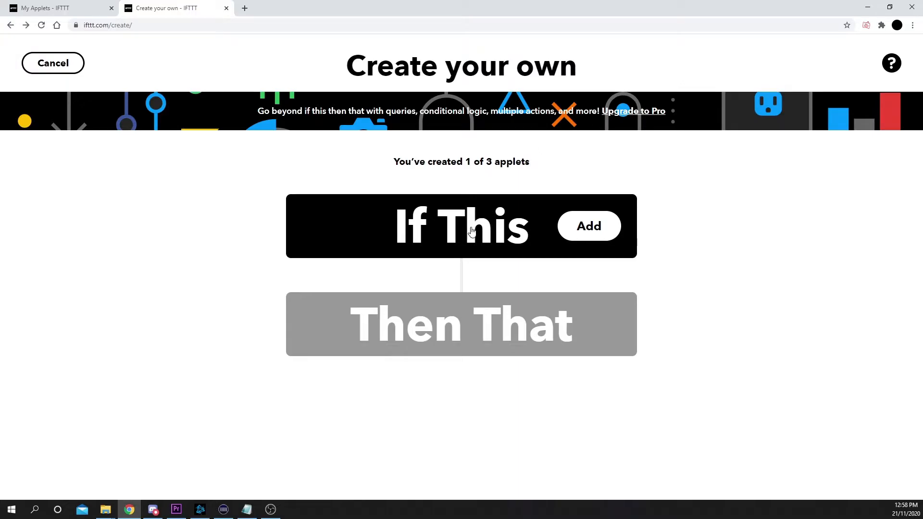
Add a connected Webhooks web-request trigger with event name toggle_lights.
{"action": "left_click", "coordinate": [589, 226]}
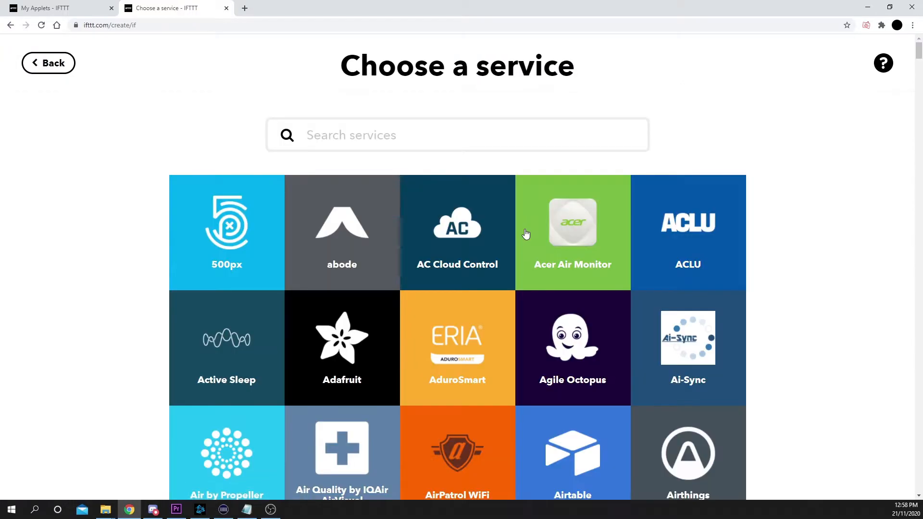
{"action": "type", "text": "webhooks"}
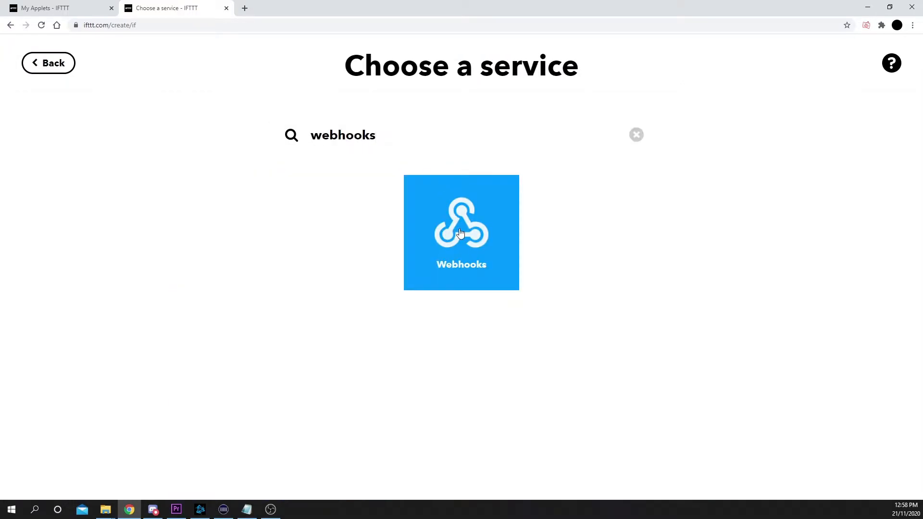
{"action": "left_click", "coordinate": [461, 231]}
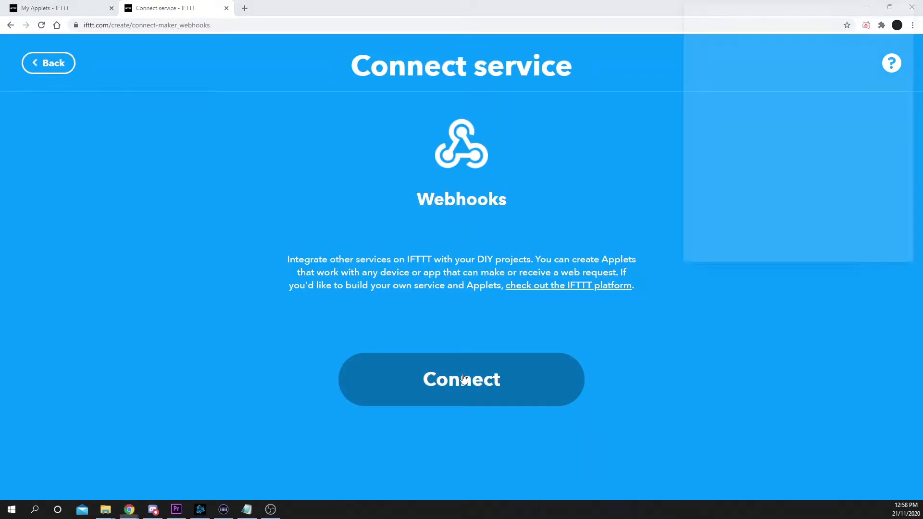
{"action": "left_click", "coordinate": [462, 379]}
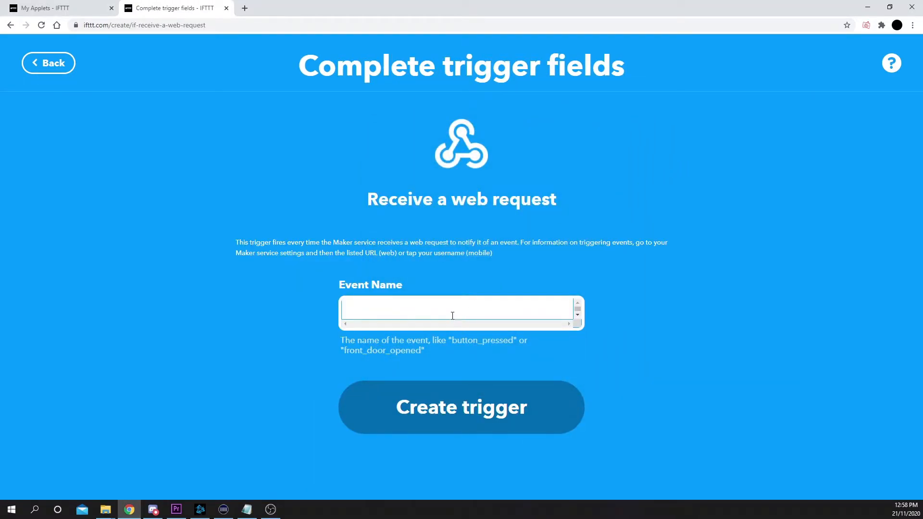
{"action": "left_click", "coordinate": [460, 310]}
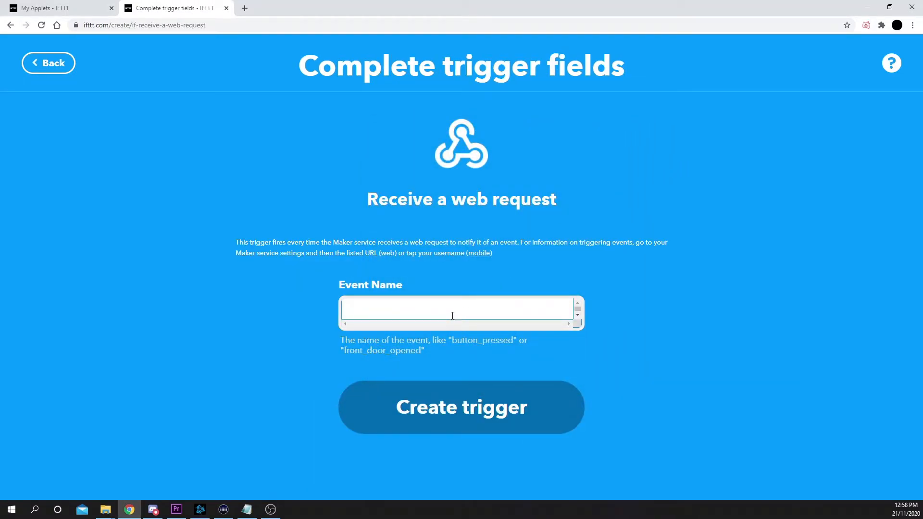
{"action": "type", "text": "toggle_lights"}
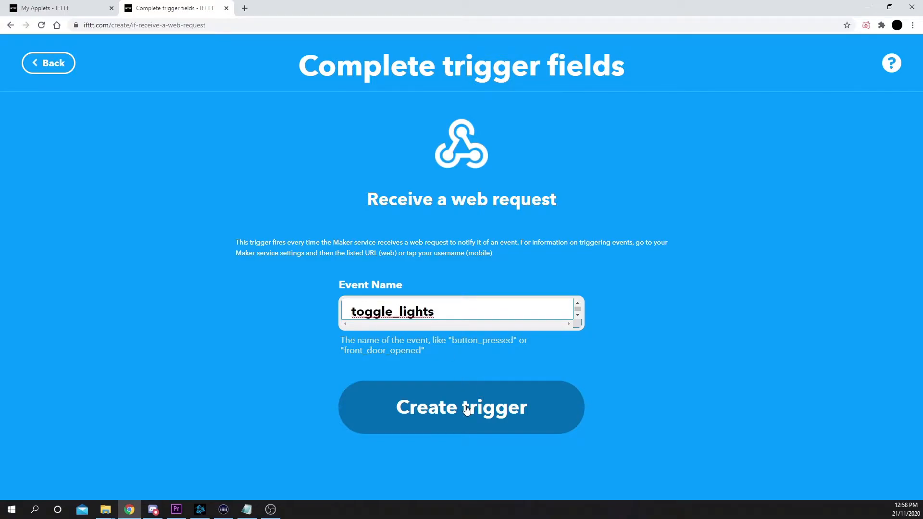
{"action": "left_click", "coordinate": [462, 407]}
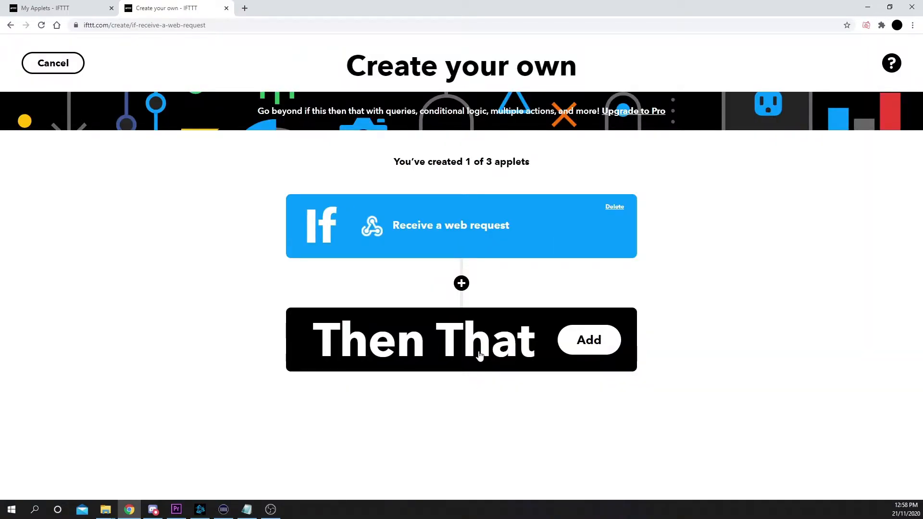
Add a connected Philips Hue 'Toggle lights on/off' action for all lights.
{"action": "left_click", "coordinate": [588, 340]}
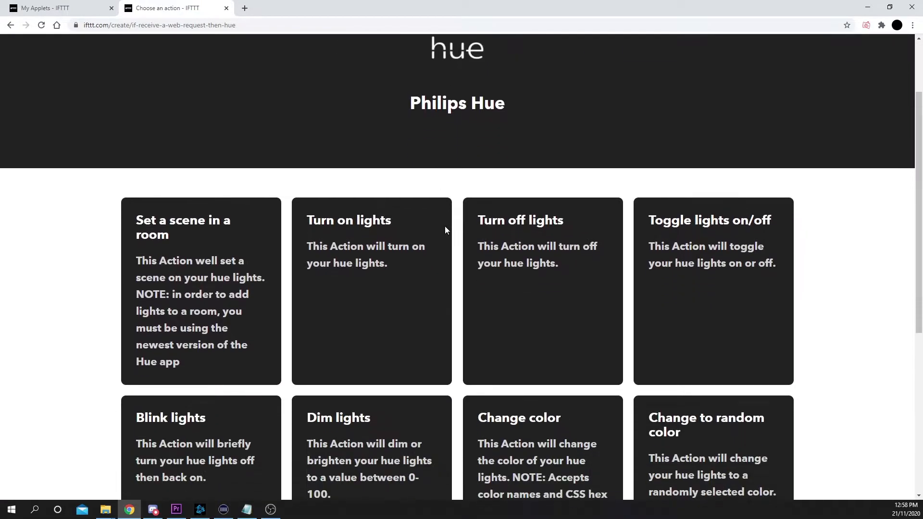
{"action": "scroll", "scroll_direction": "down", "scroll_amount": 3}
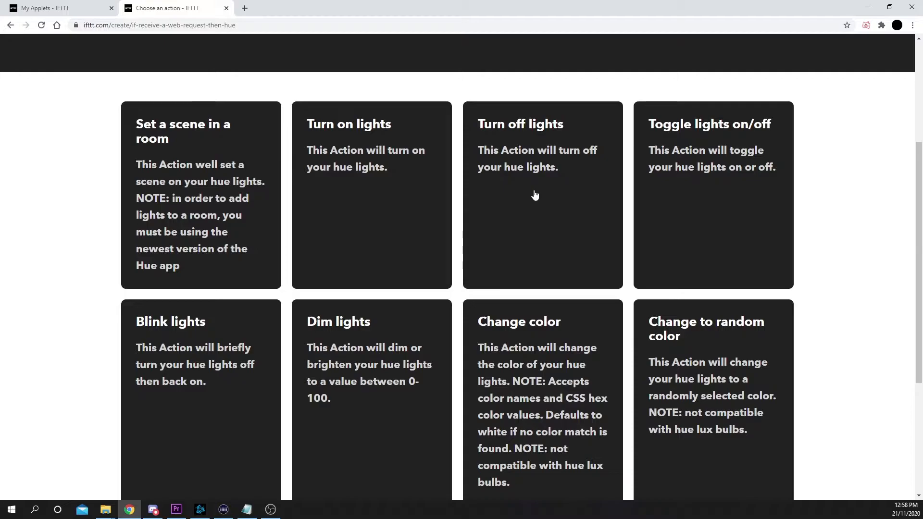
{"action": "left_click", "coordinate": [542, 194]}
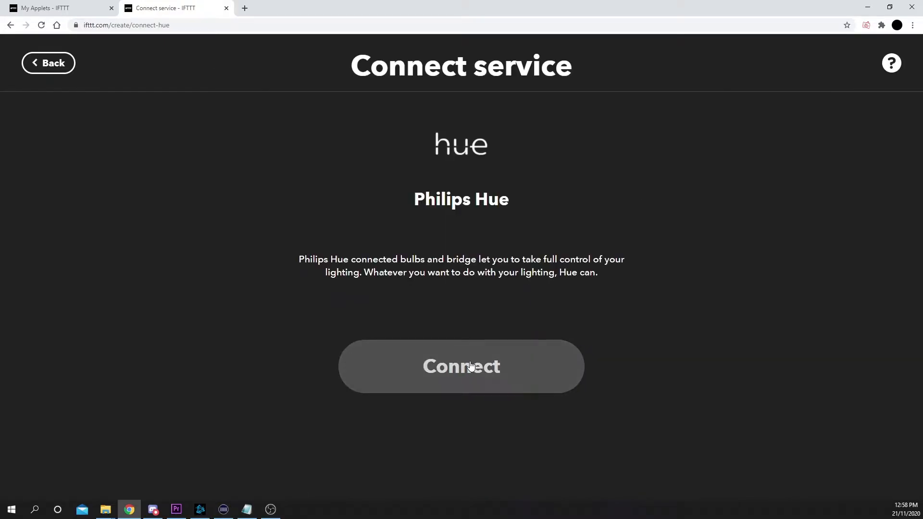
{"action": "left_click", "coordinate": [461, 366]}
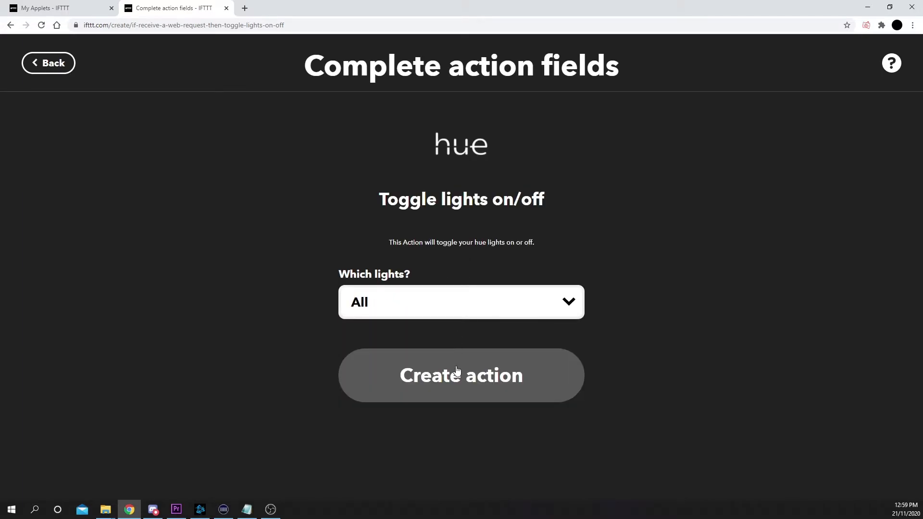
{"action": "left_click", "coordinate": [461, 375]}
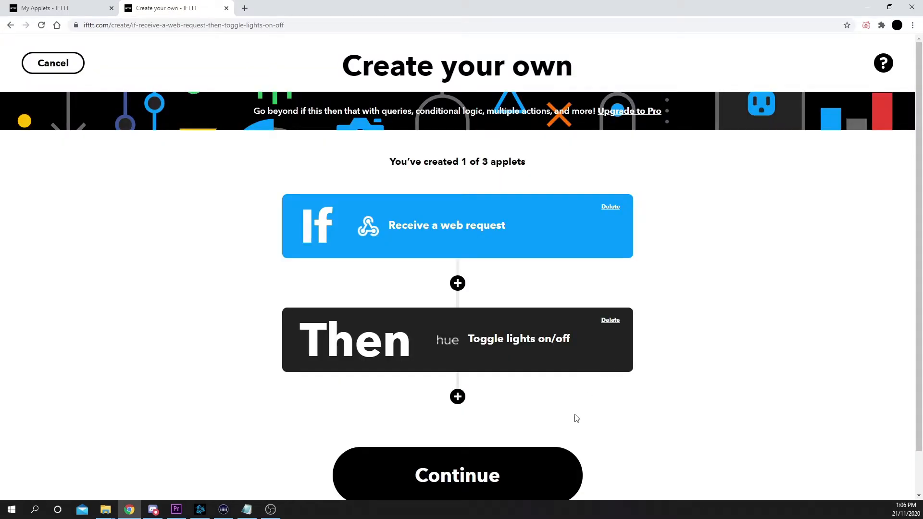
Review and finish the applet, titled Toggle.
{"action": "left_click", "coordinate": [457, 476]}
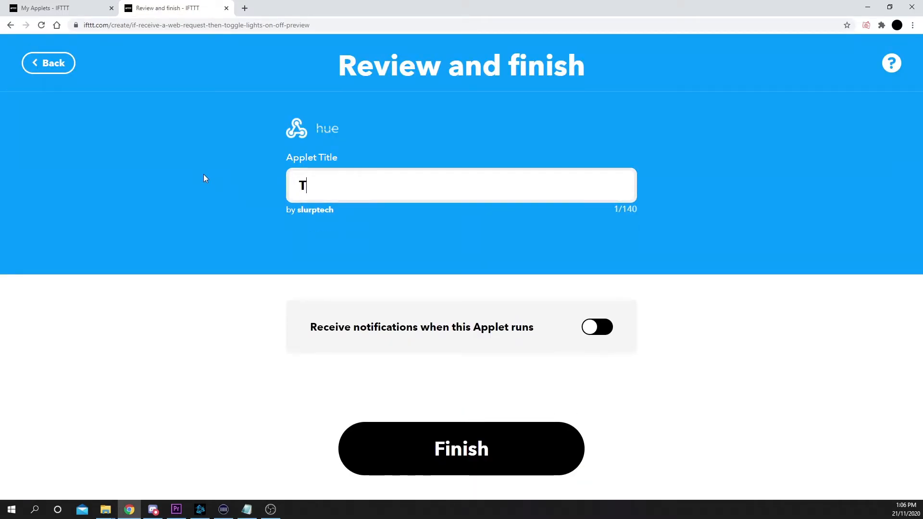
{"action": "left_click", "coordinate": [461, 449]}
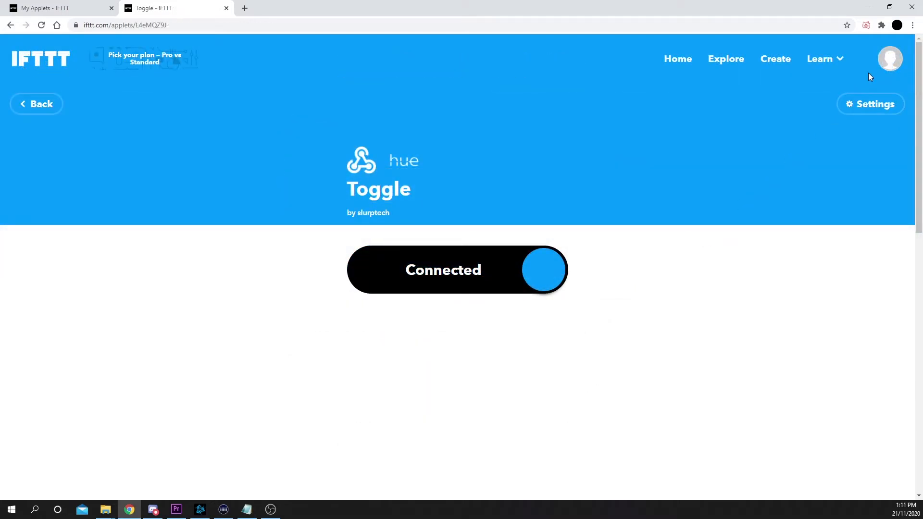
{"action": "left_click", "coordinate": [890, 58]}
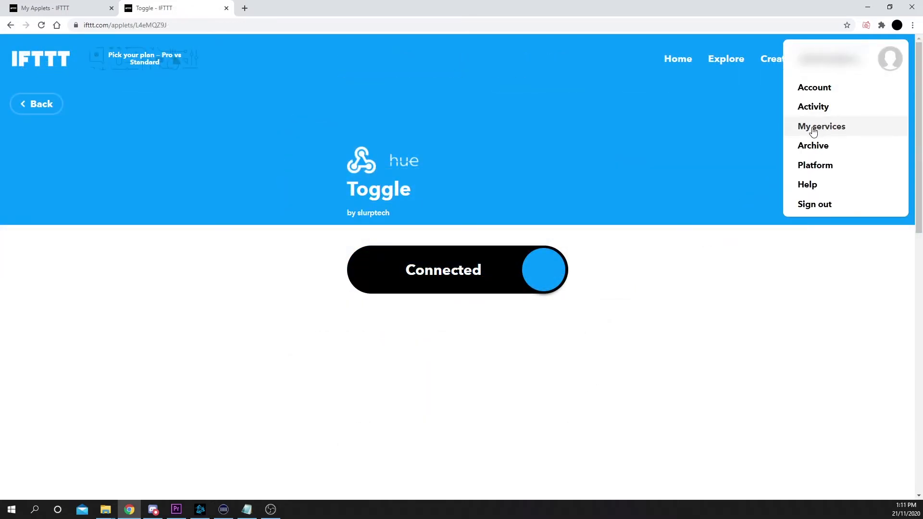
Go through My services to the Webhooks documentation page showing the key and trigger URL.
{"action": "left_click", "coordinate": [821, 126]}
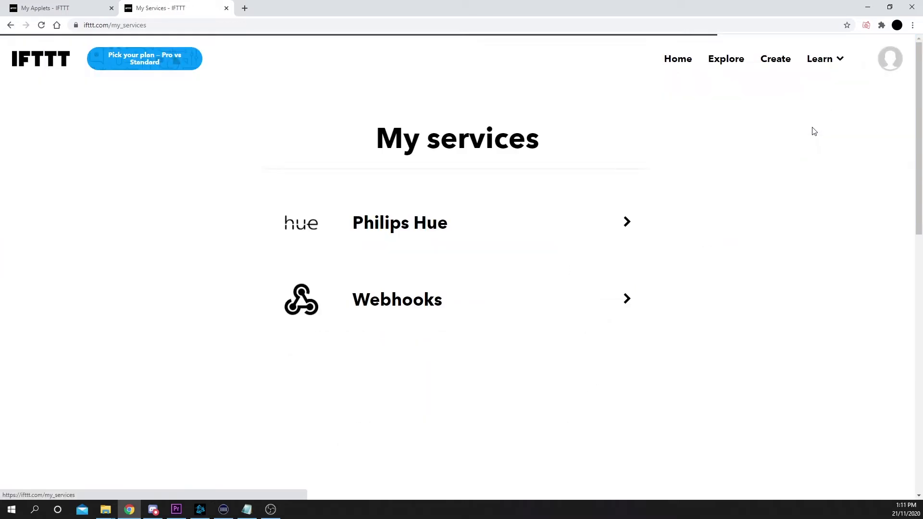
{"action": "left_click", "coordinate": [397, 300]}
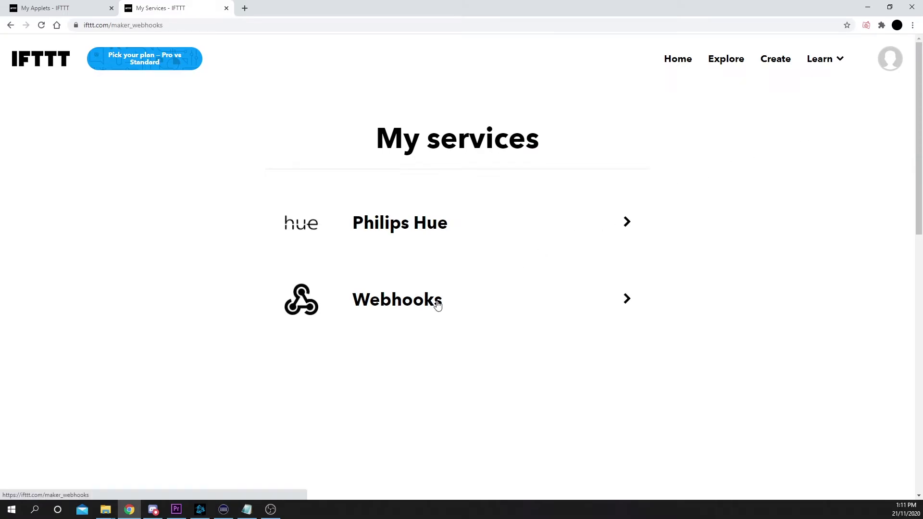
{"action": "left_click", "coordinate": [397, 300]}
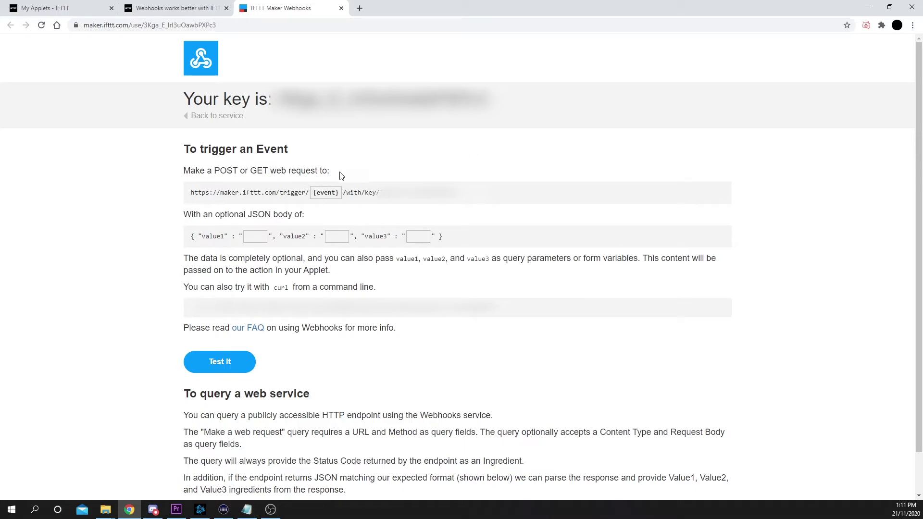
Enter toggle_lights as the trigger URL's event and select the complete URL.
{"action": "left_click", "coordinate": [326, 193]}
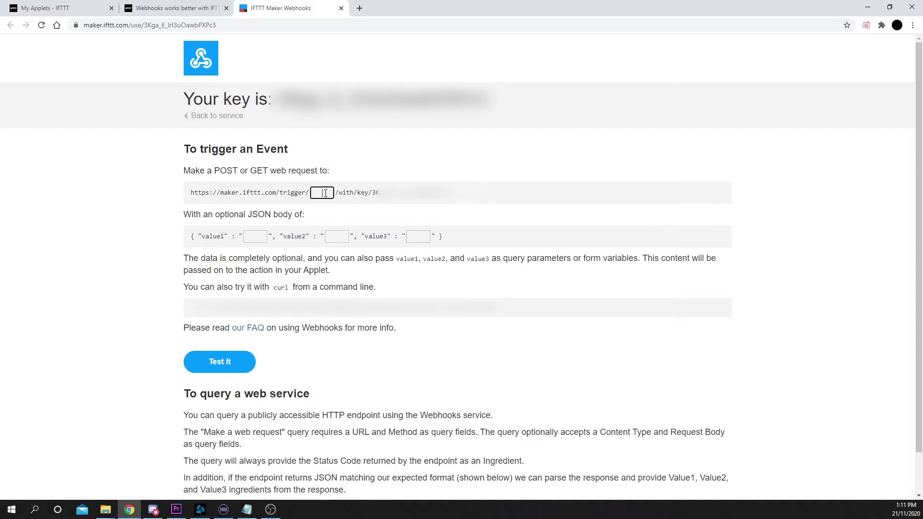
{"action": "type", "text": "toggle_lights"}
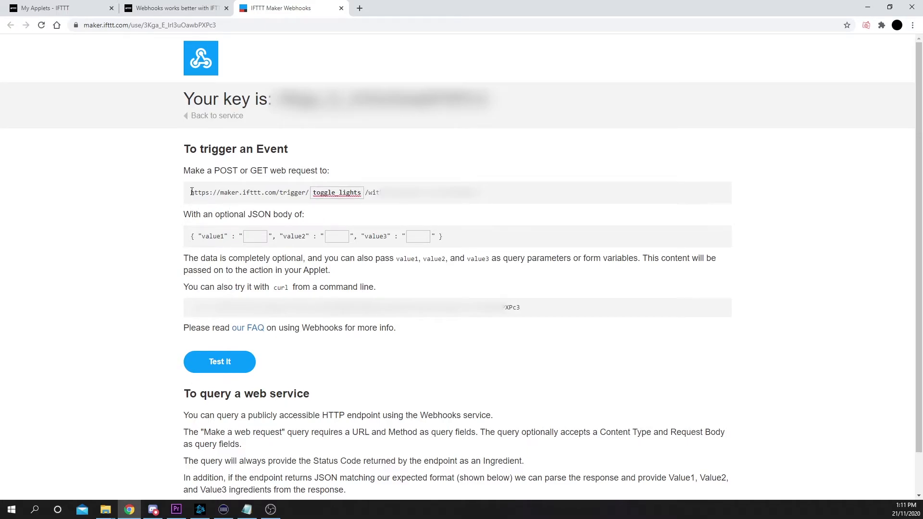
{"action": "left_click_drag", "start_coordinate": [190, 193], "coordinate": [485, 192]}
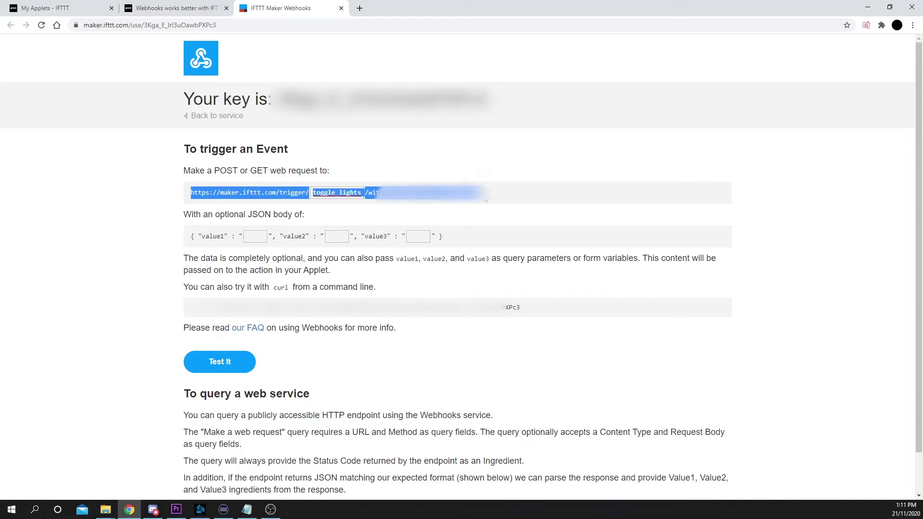
{"action": "mouse_move", "coordinate": [698, 202]}
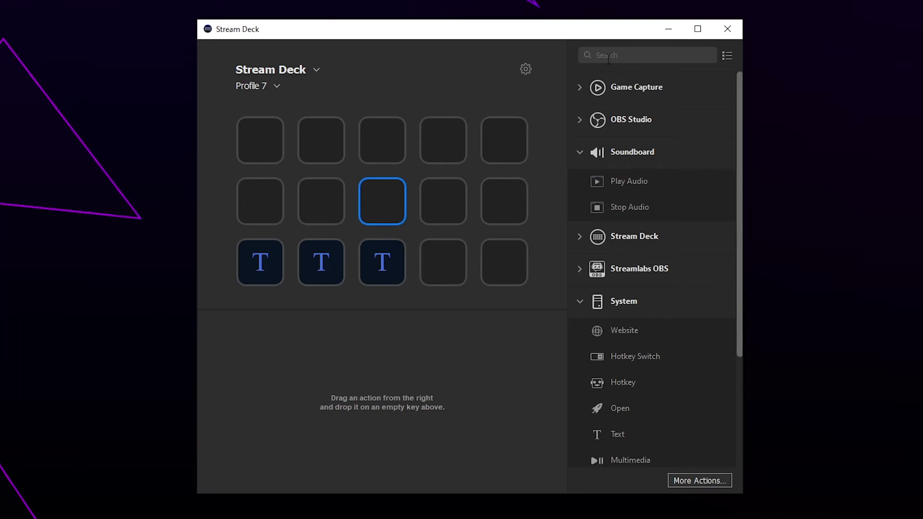
Give a Stream Deck key a Website action with the webhook URL, background access, title 'Toggle lights'.
{"action": "type", "text": "web"}
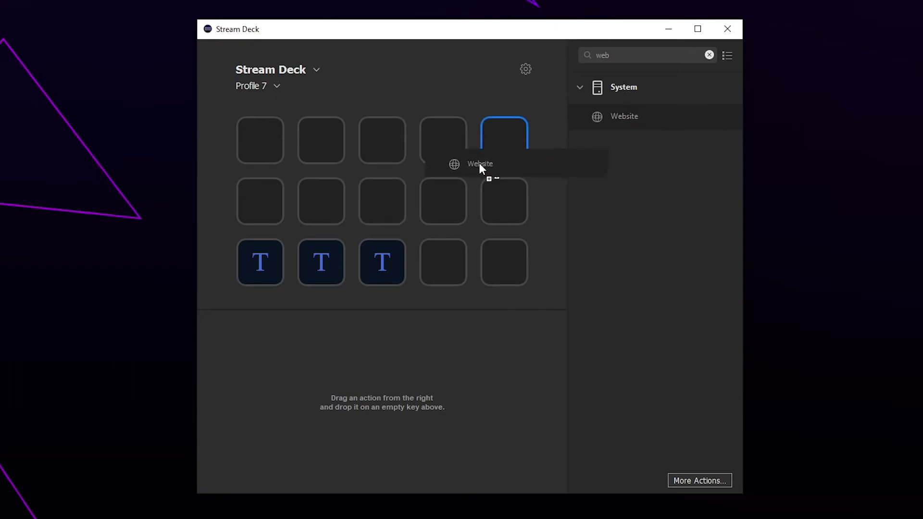
{"action": "left_click_drag", "start_coordinate": [480, 163], "coordinate": [381, 202]}
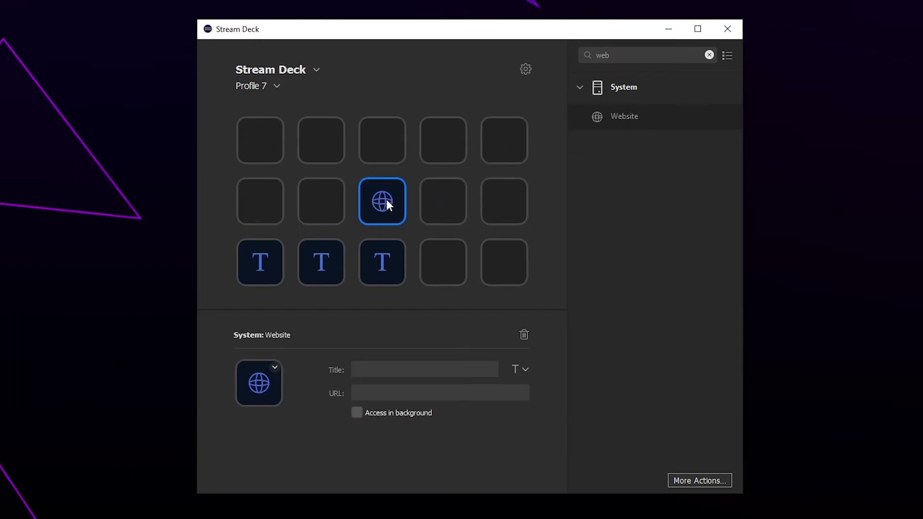
{"action": "left_click", "coordinate": [438, 393]}
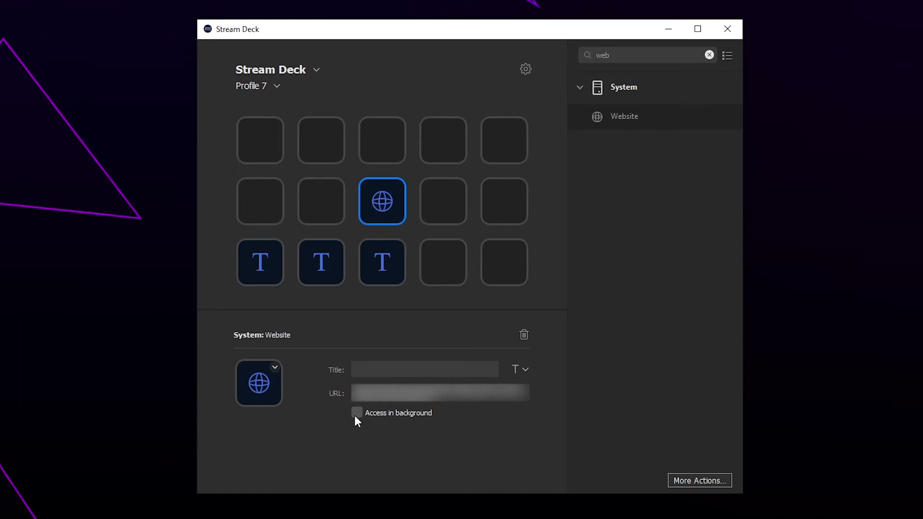
{"action": "left_click", "coordinate": [357, 413]}
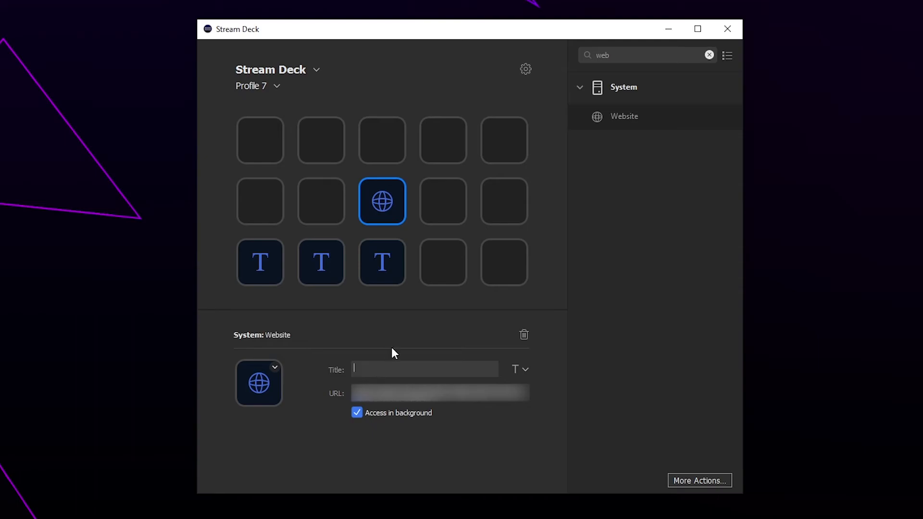
{"action": "type", "text": "Toggle lights"}
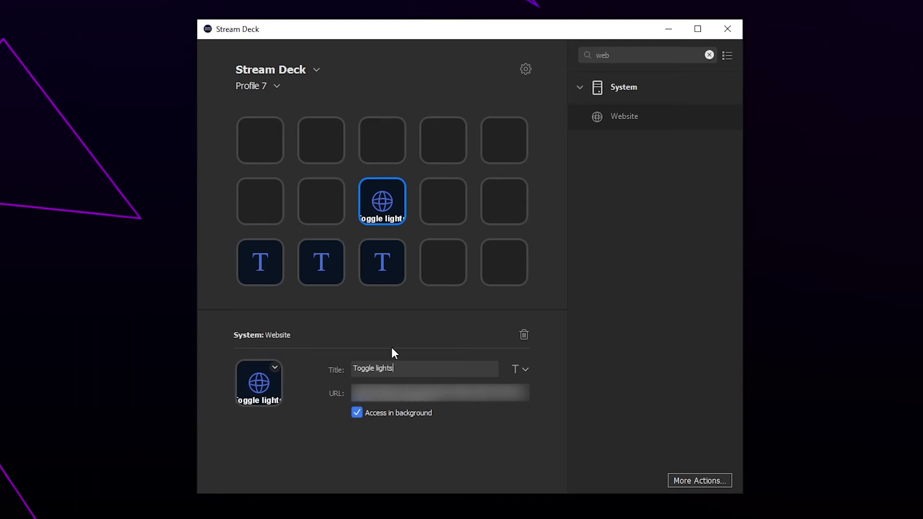